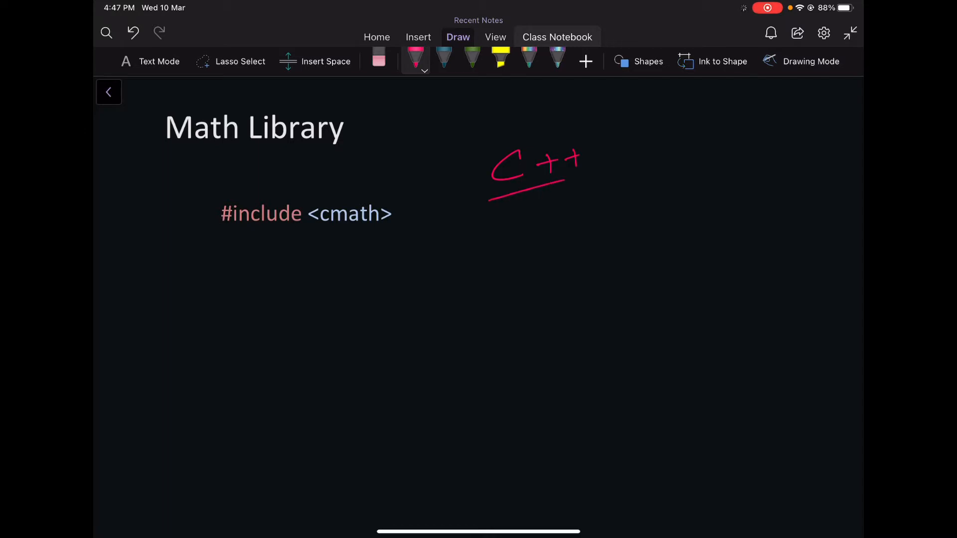
Underline #include <cmath> and handwrite max(a, b), max({a,b,c,d}); and min({a,b,c});
left_click(598, 168)
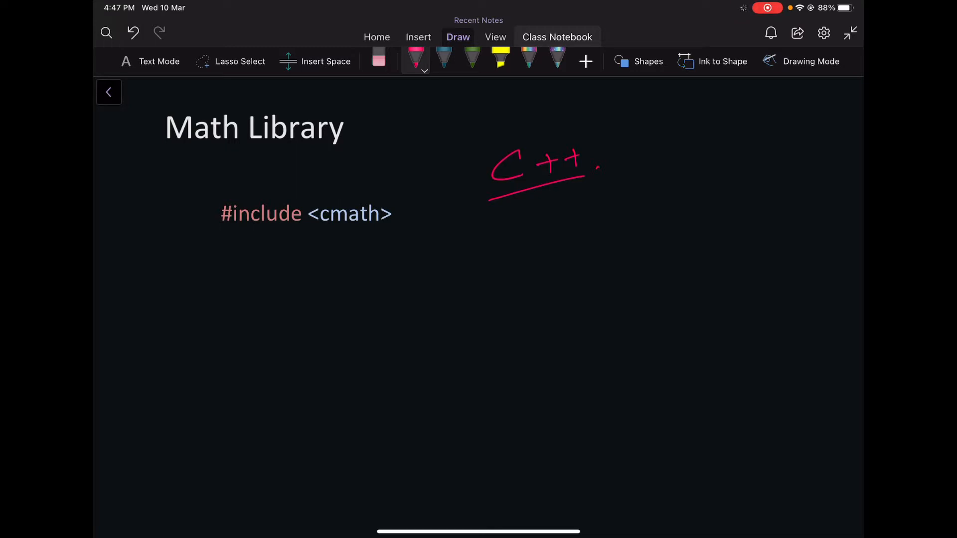
left_click_drag(324, 229, 378, 227)
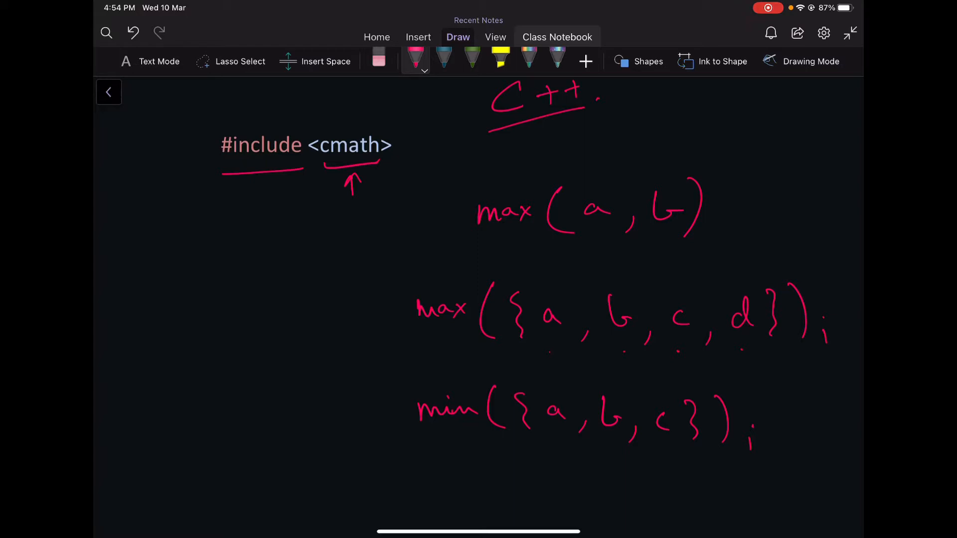
Handwrite sqrt(), pow(a, n) → aⁿ, and sin, cos, tan with a 'radian' label
scroll("down", 3)
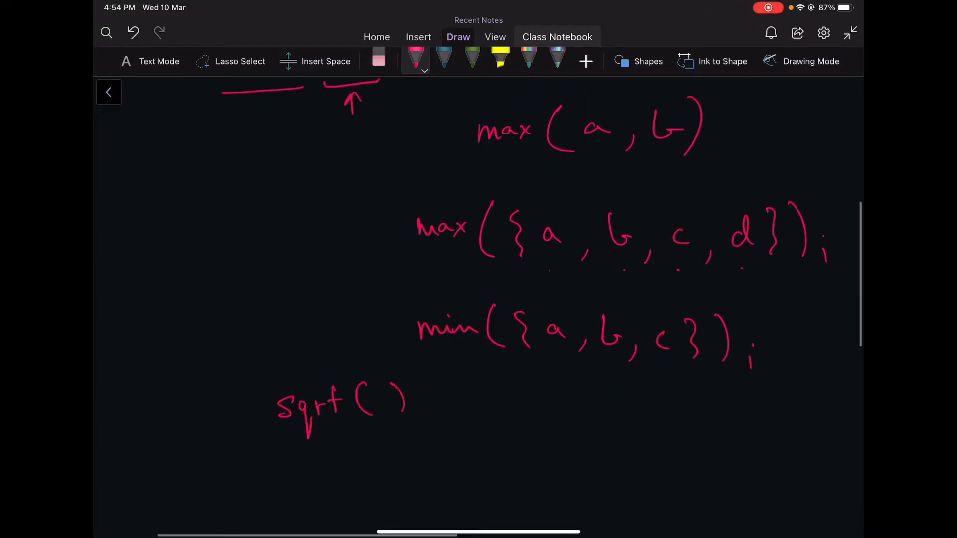
scroll("up", 3)
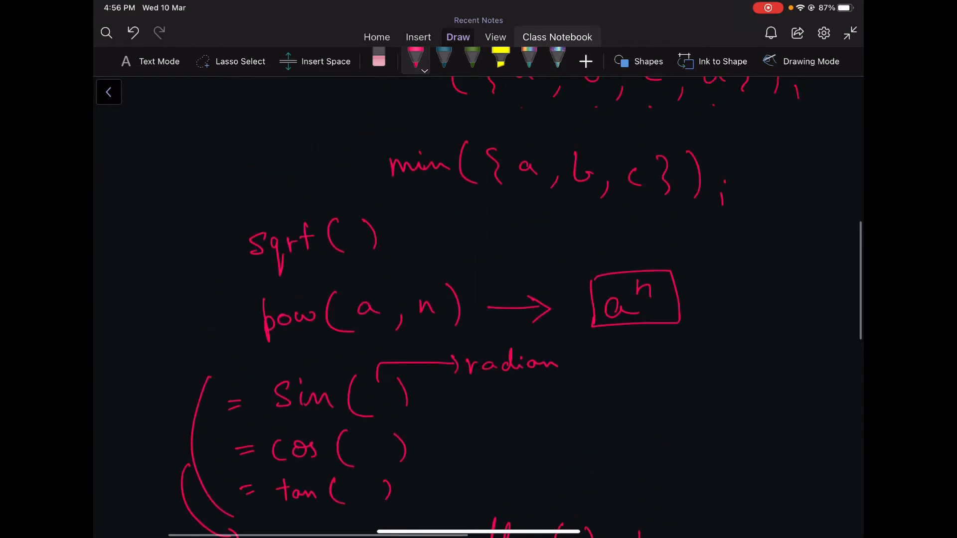
scroll("down", 3)
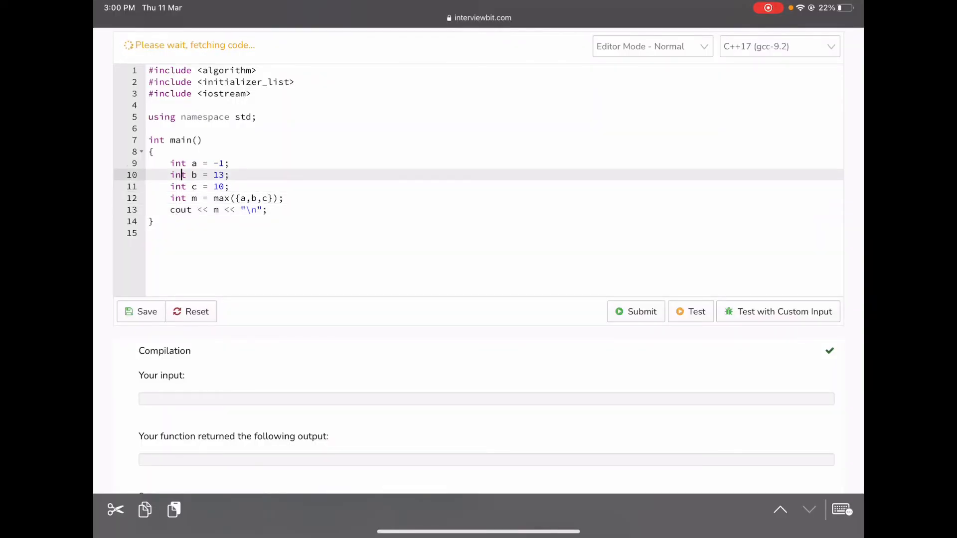
Compile and run the max({a,b,c}) program in the editor, getting output 13
left_click(180, 163)
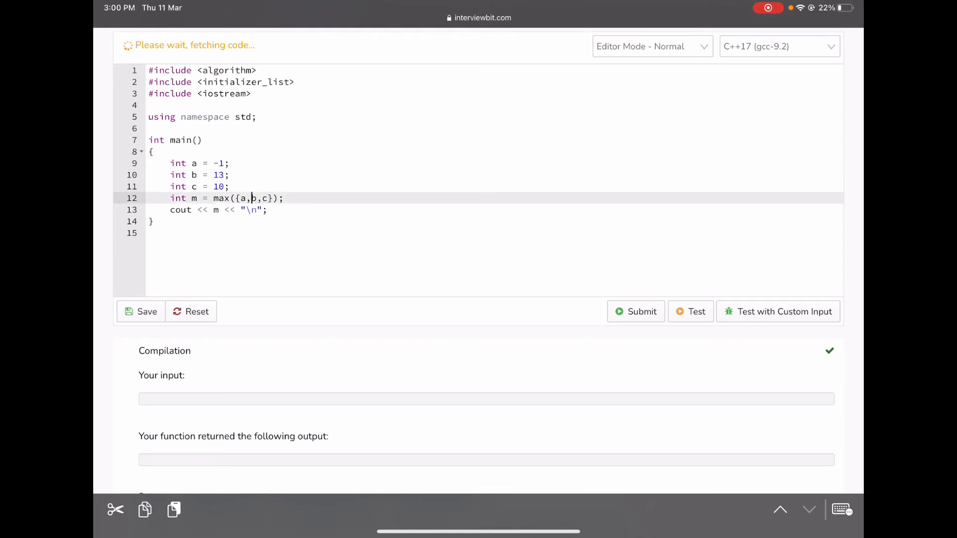
left_click(240, 210)
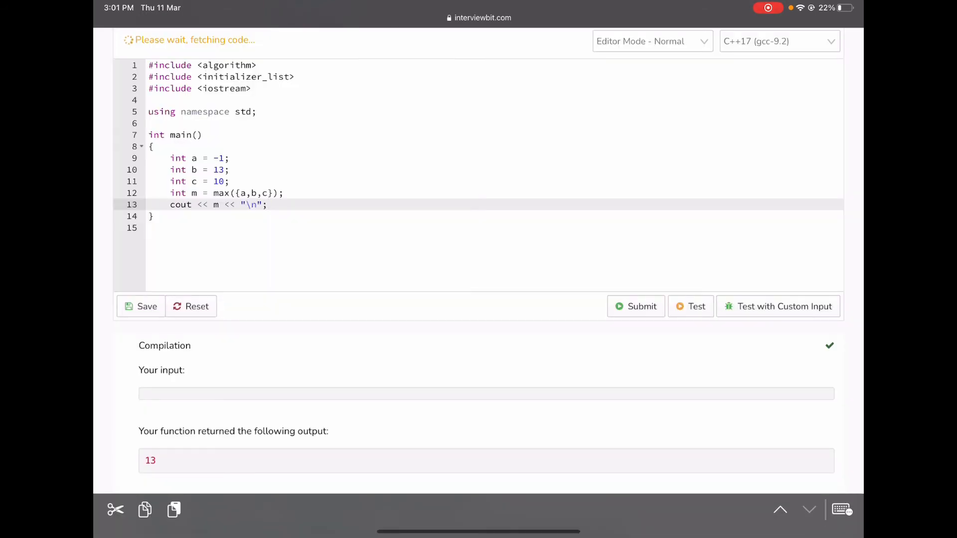
left_click(266, 205)
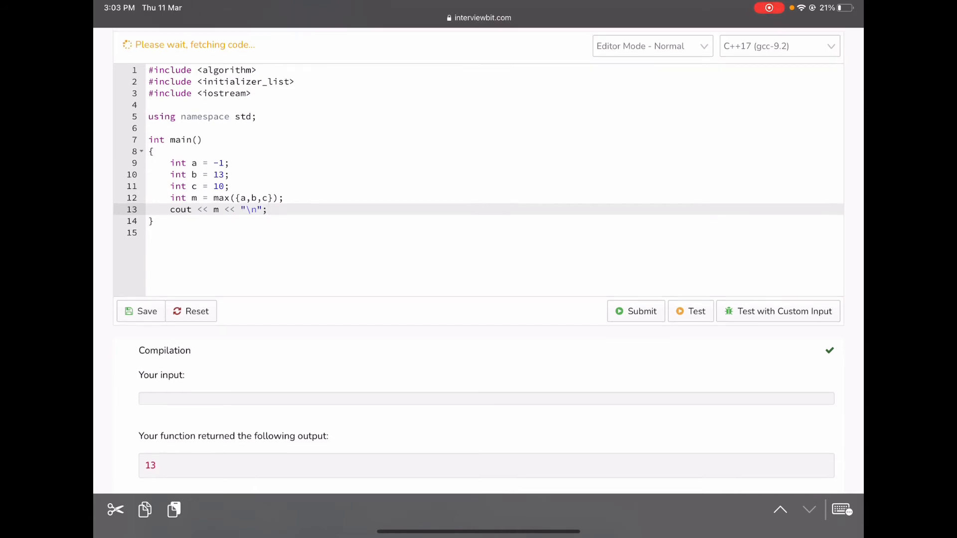
left_click(238, 198)
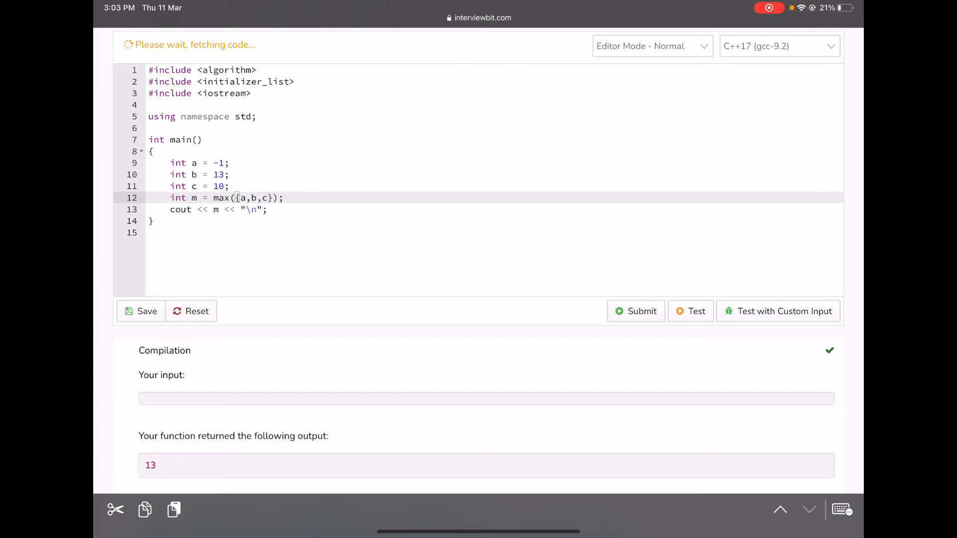
Replace max({a,b,c}) with ceil(b/c), add #include <cmath>, and run it for output 1
key("Backspace")
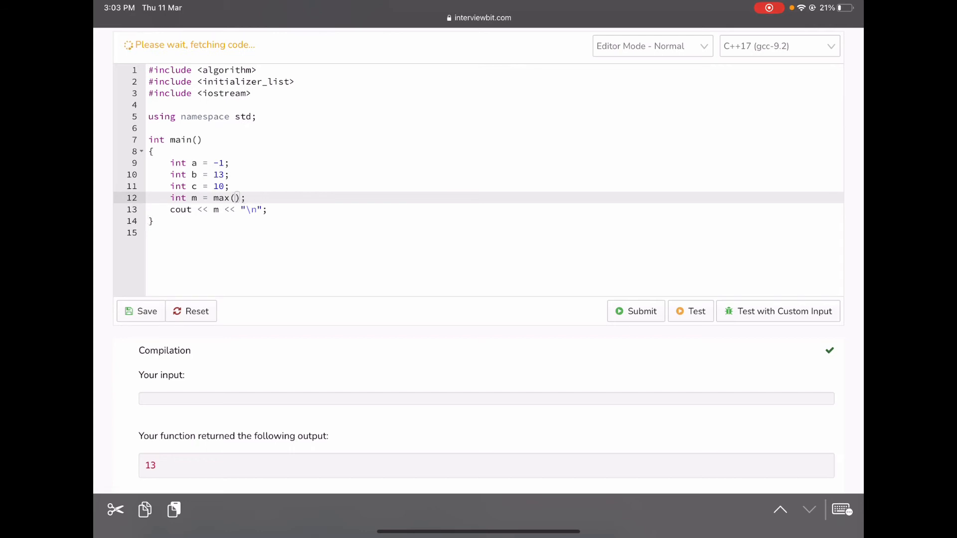
type("b/")
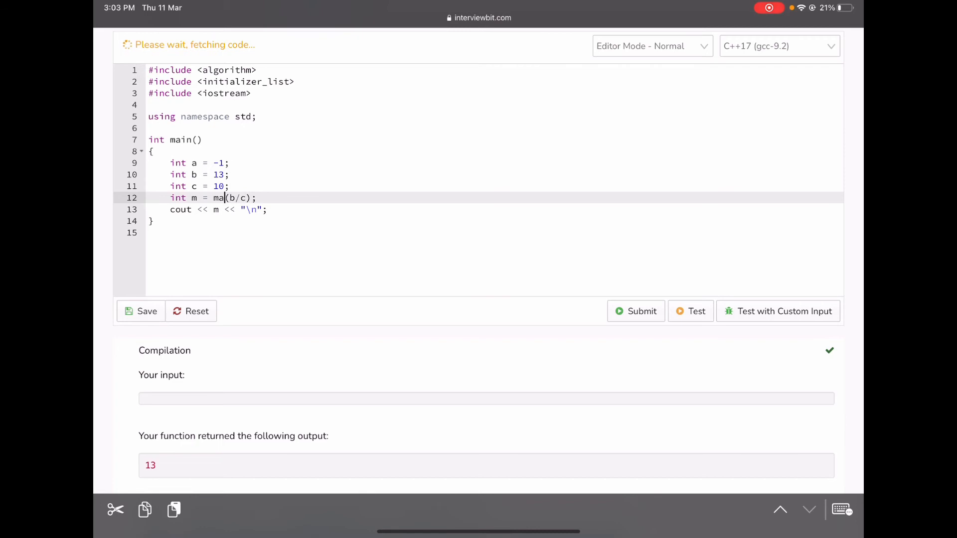
type("ceil")
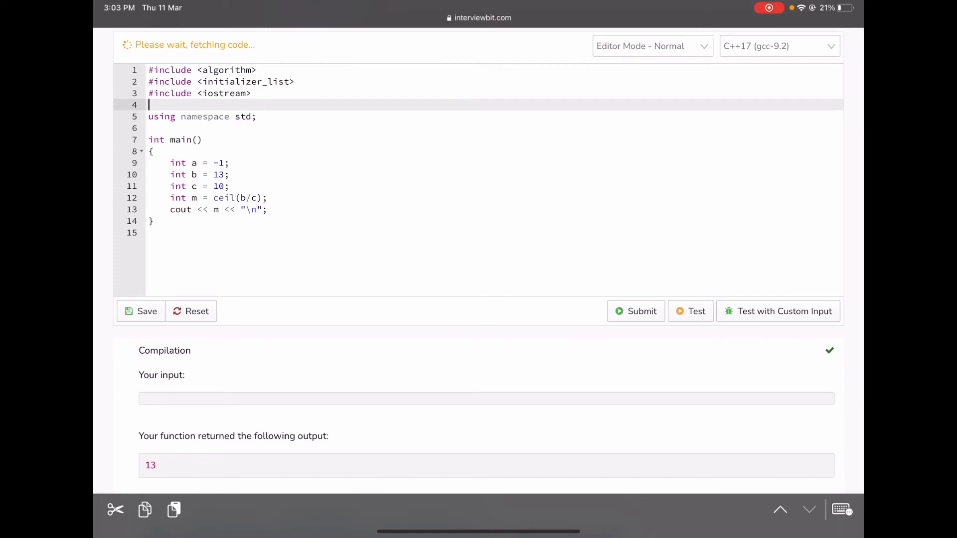
type("#in")
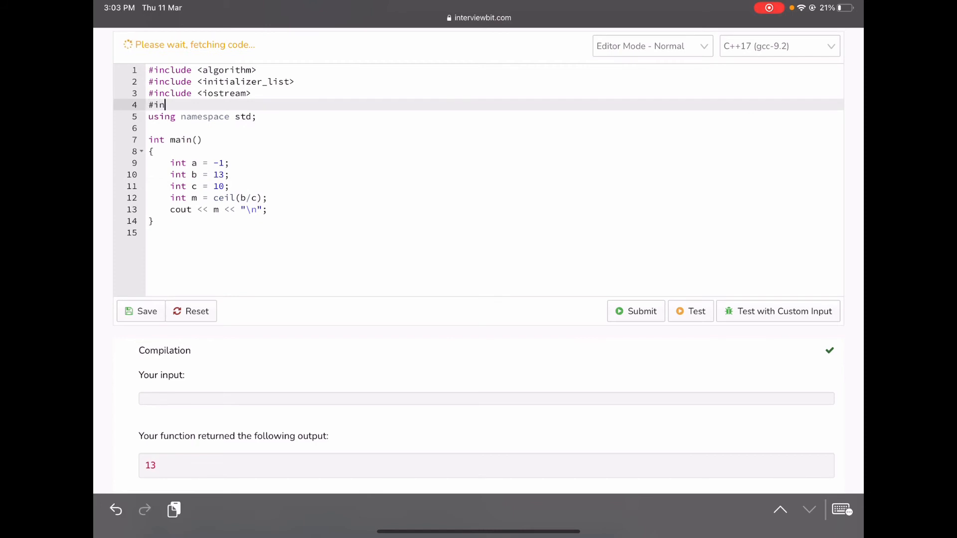
type("clude <cmath>")
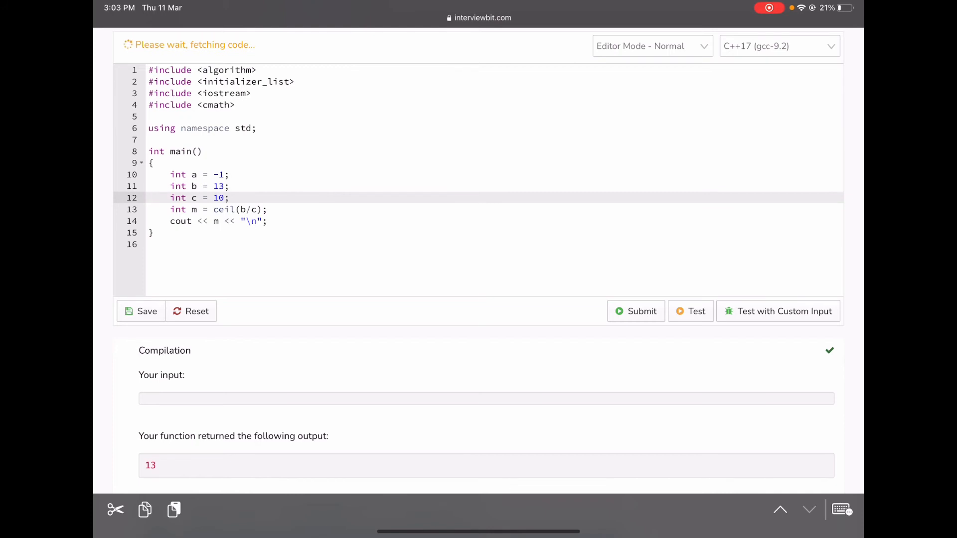
left_click(149, 198)
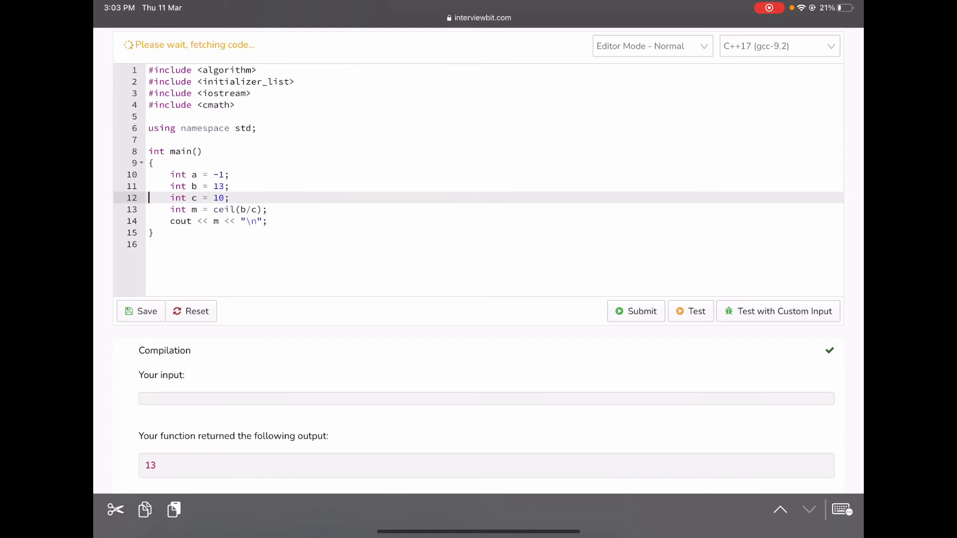
left_click(141, 311)
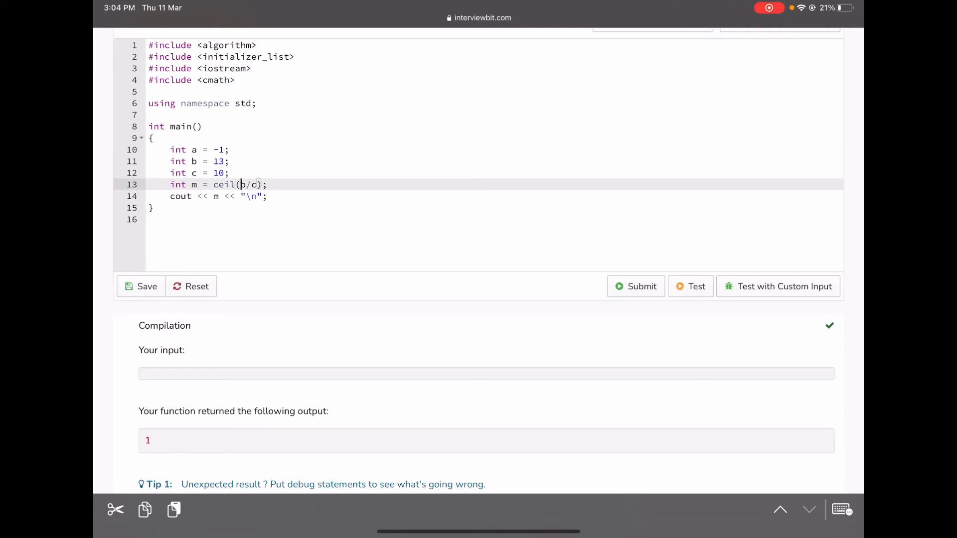
Comment out the ceil(b/c) line, add int m = (b+c-1)/c;, and save the code
type("//")
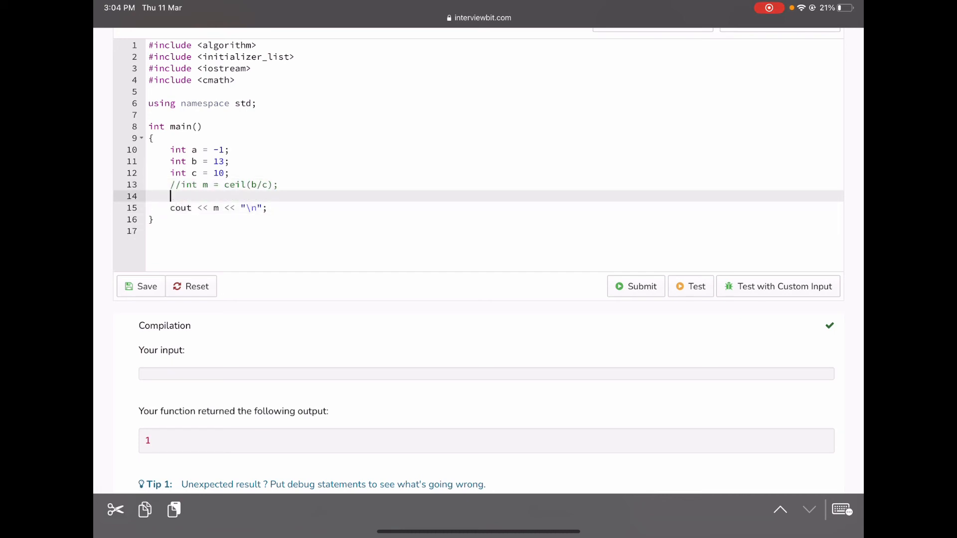
type("int m")
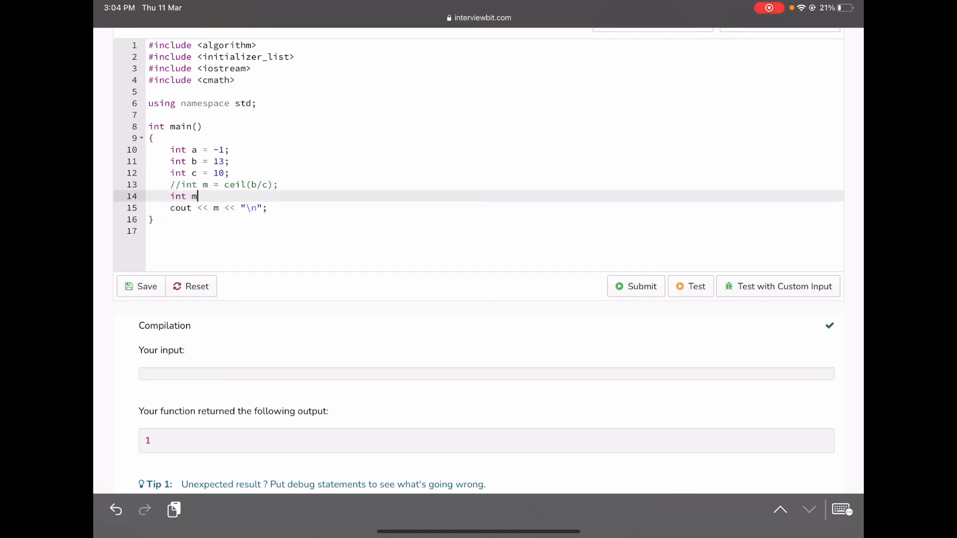
type("= (b+c)")
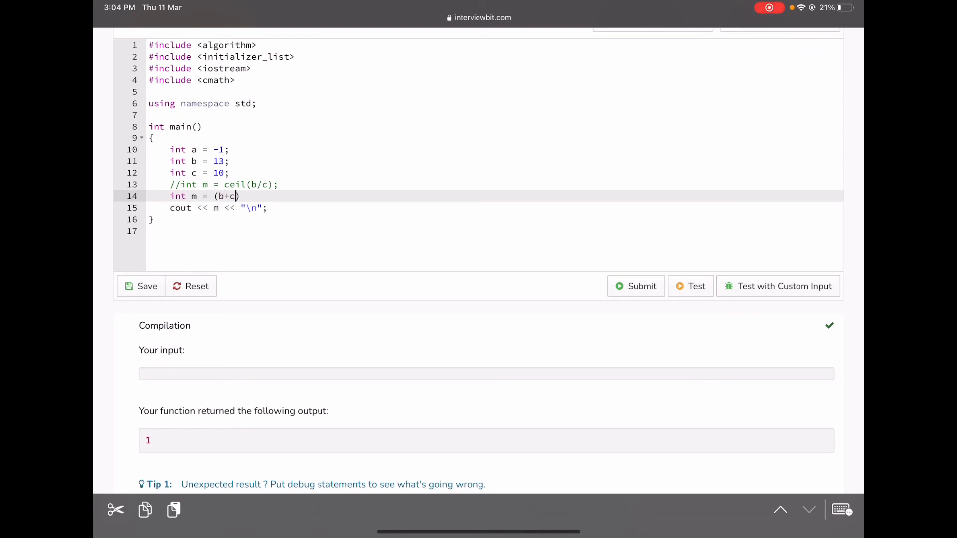
type("-1)")
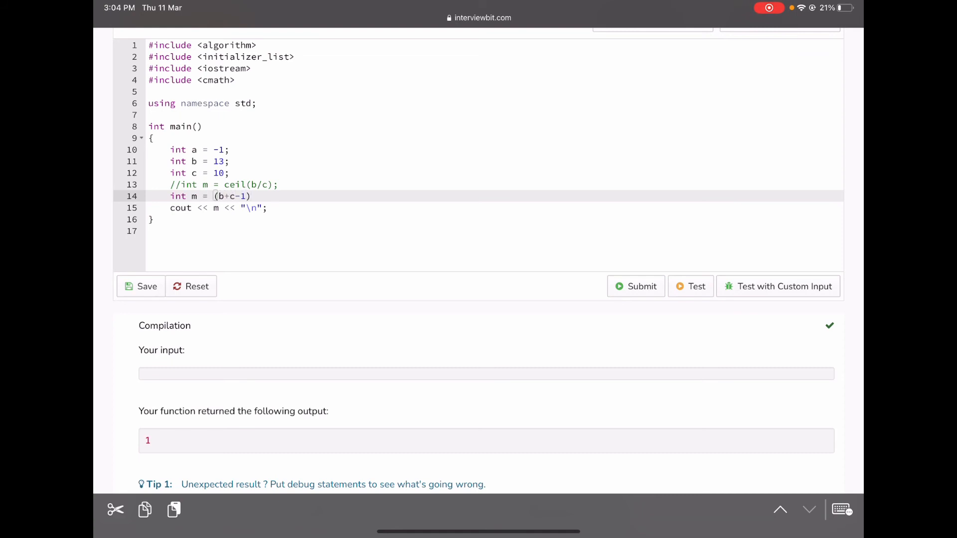
type("/c")
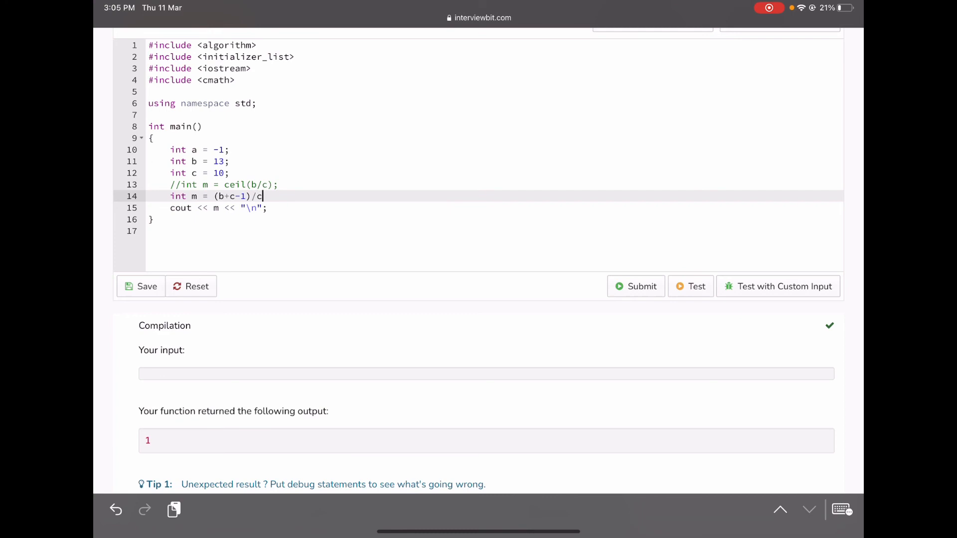
type(";")
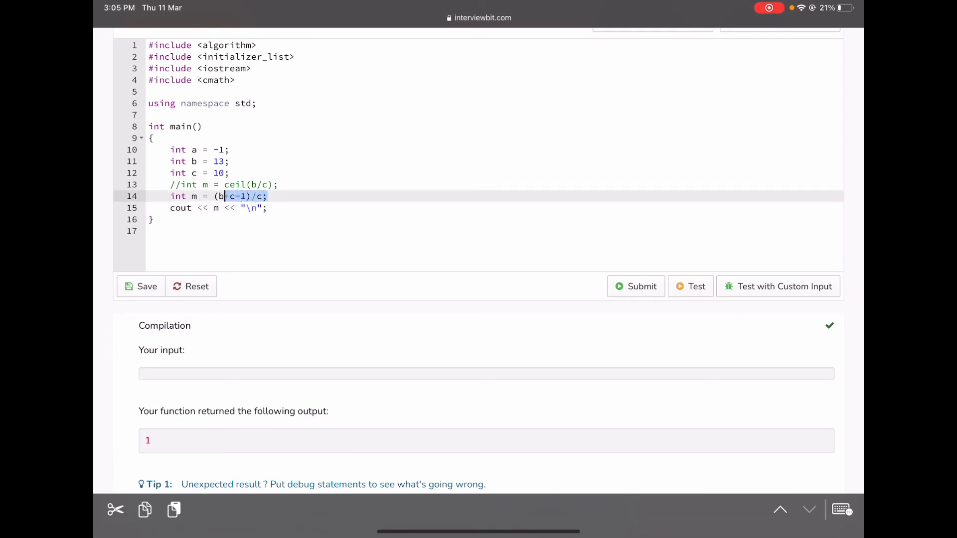
type("+")
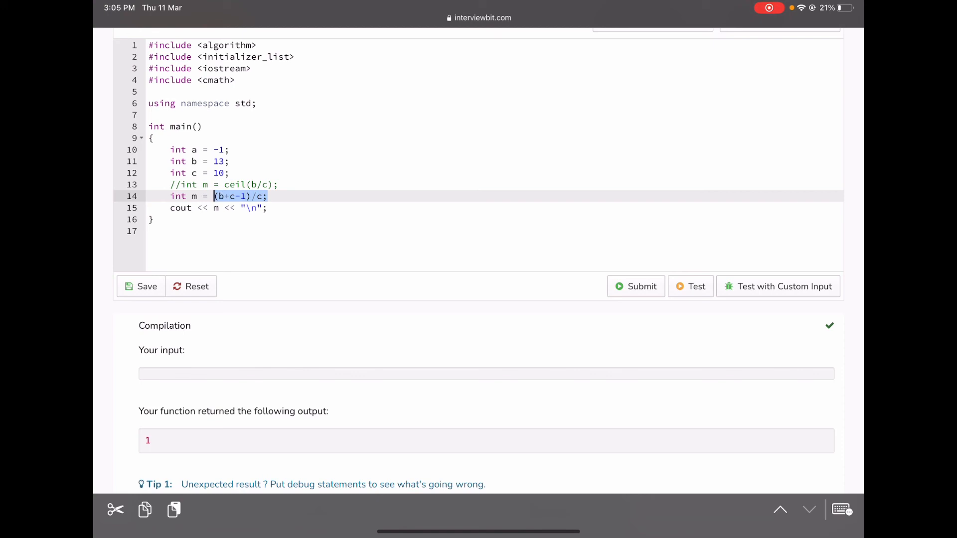
left_click(141, 286)
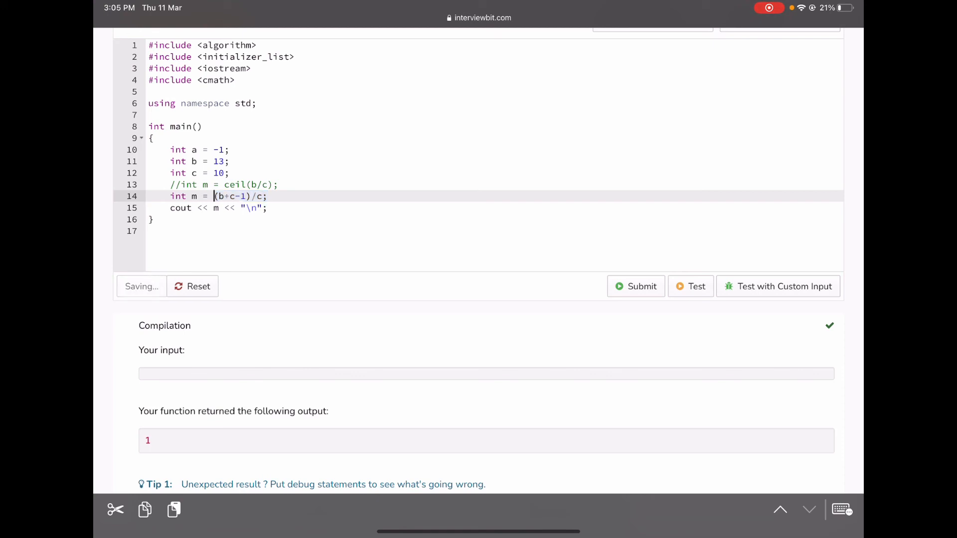